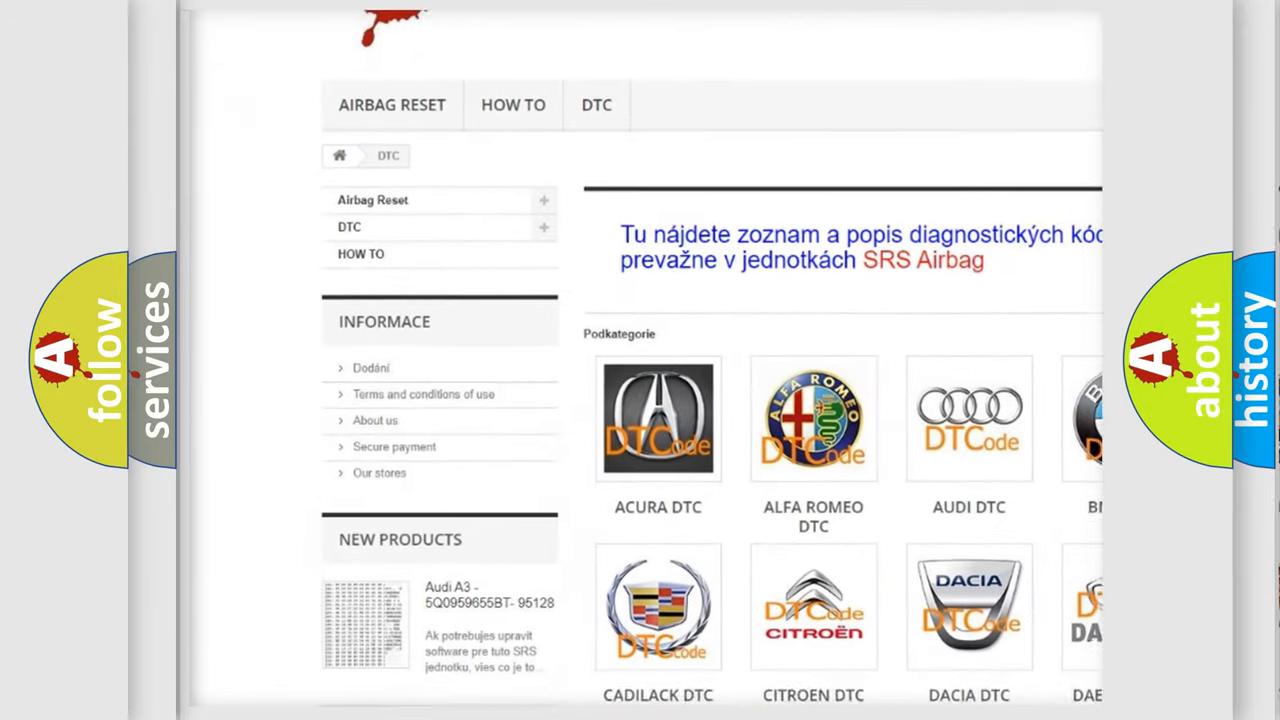
pyautogui.scroll(-3)
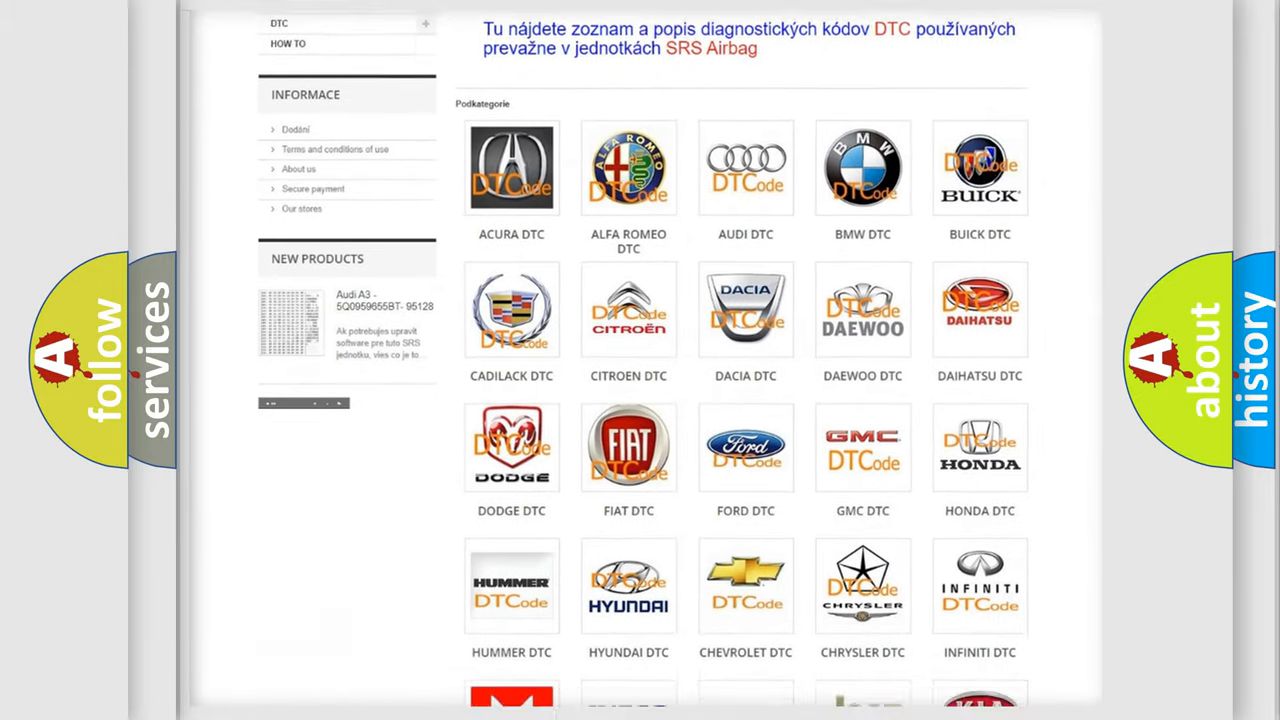
pyautogui.scroll(-3)
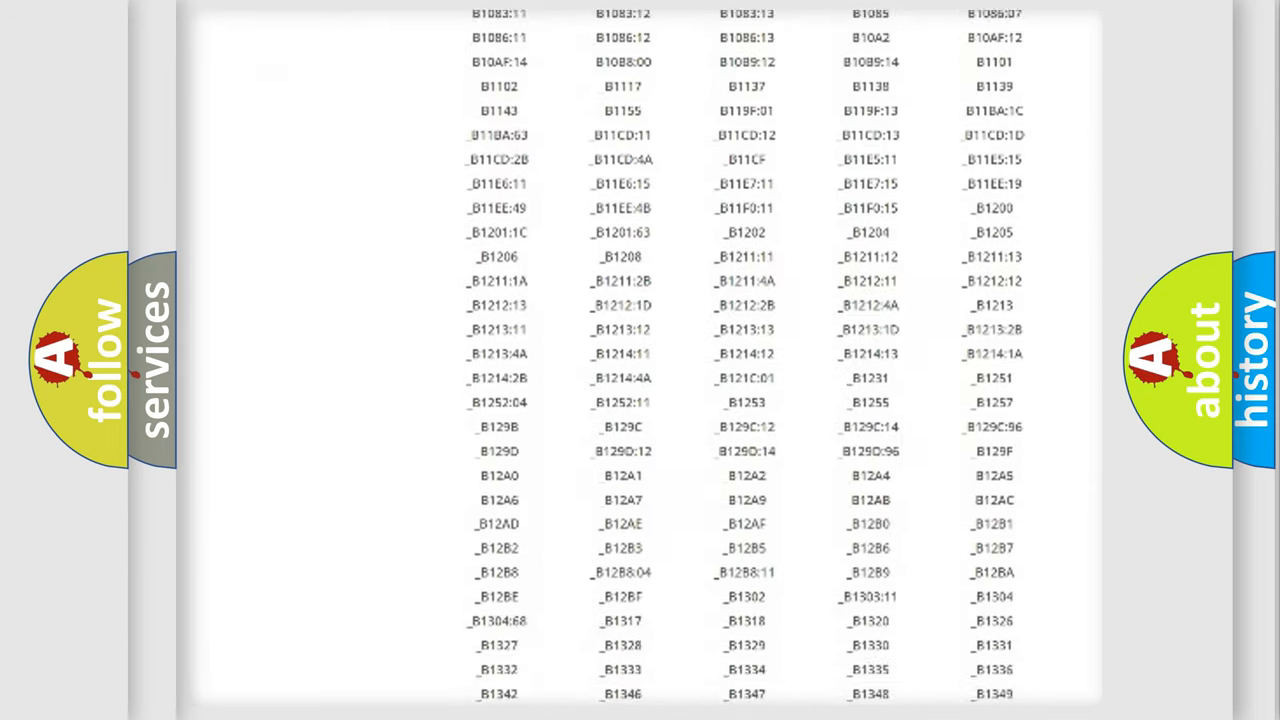
pyautogui.scroll(-3)
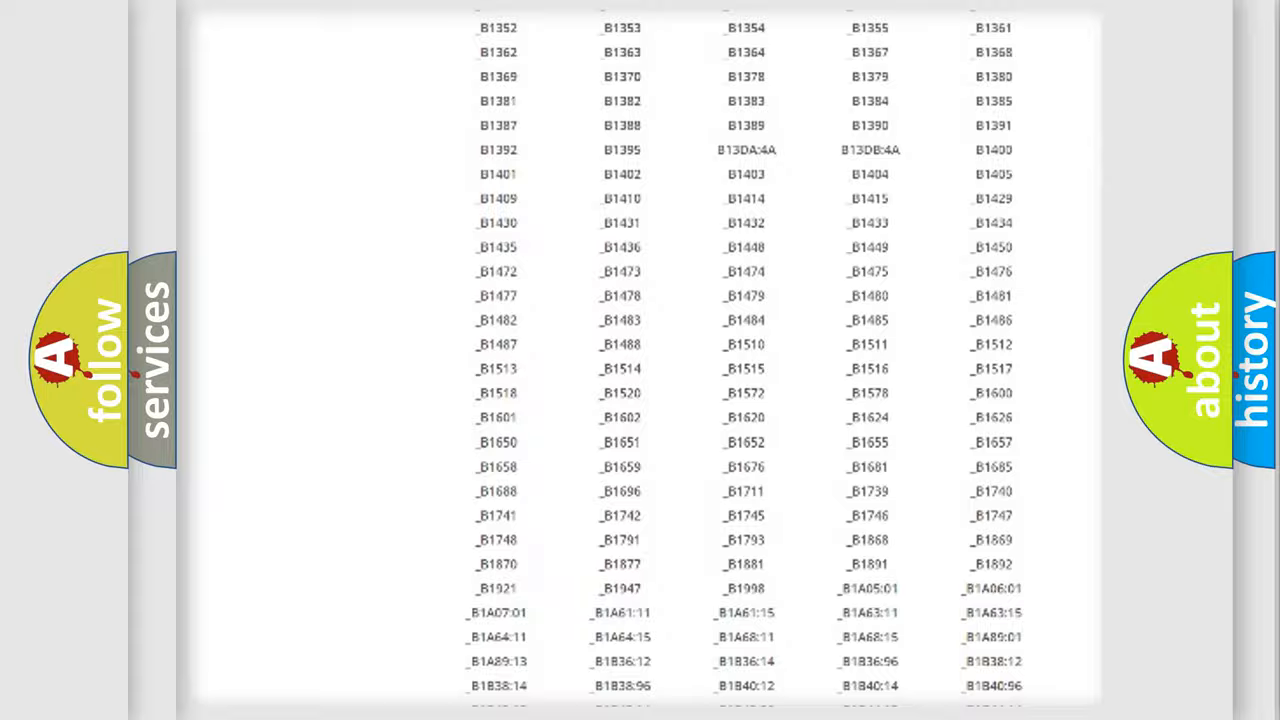